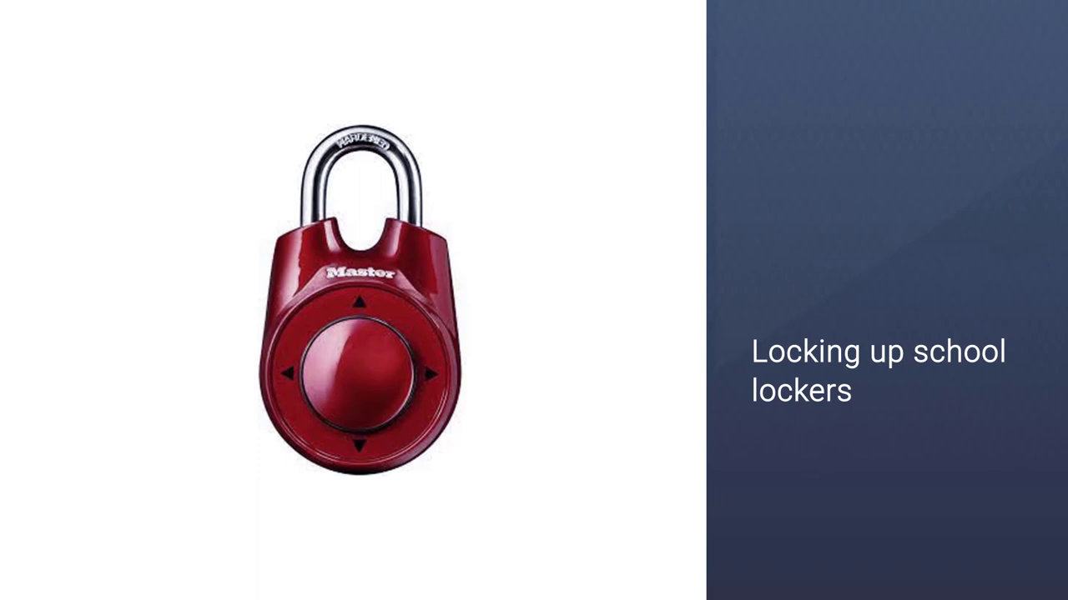
# Advance to the 'Permutation or password' slide showing two combination padlocks.
pyautogui.press('Right')
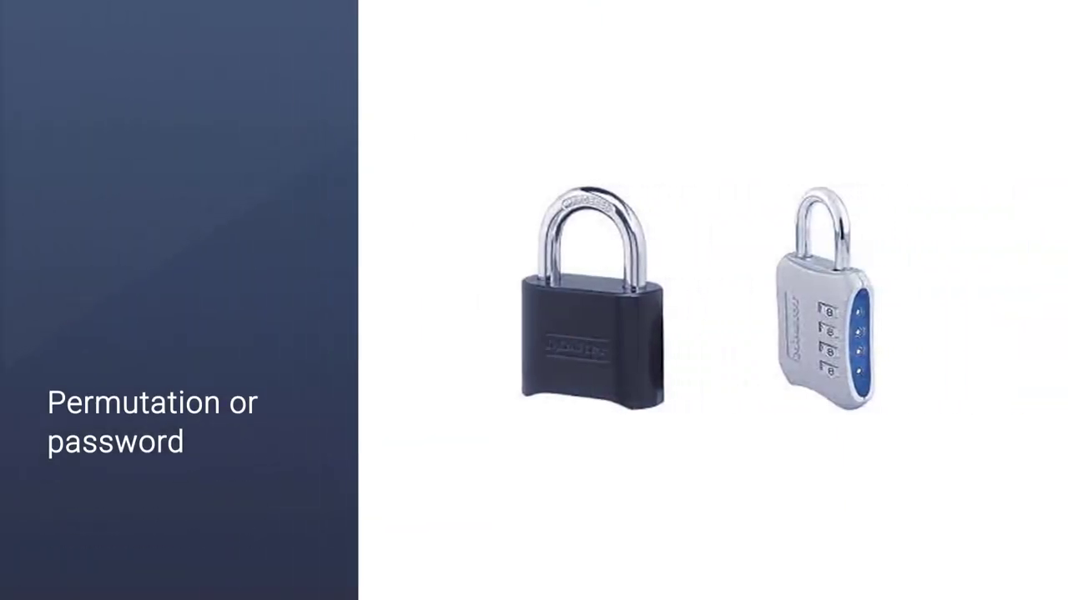